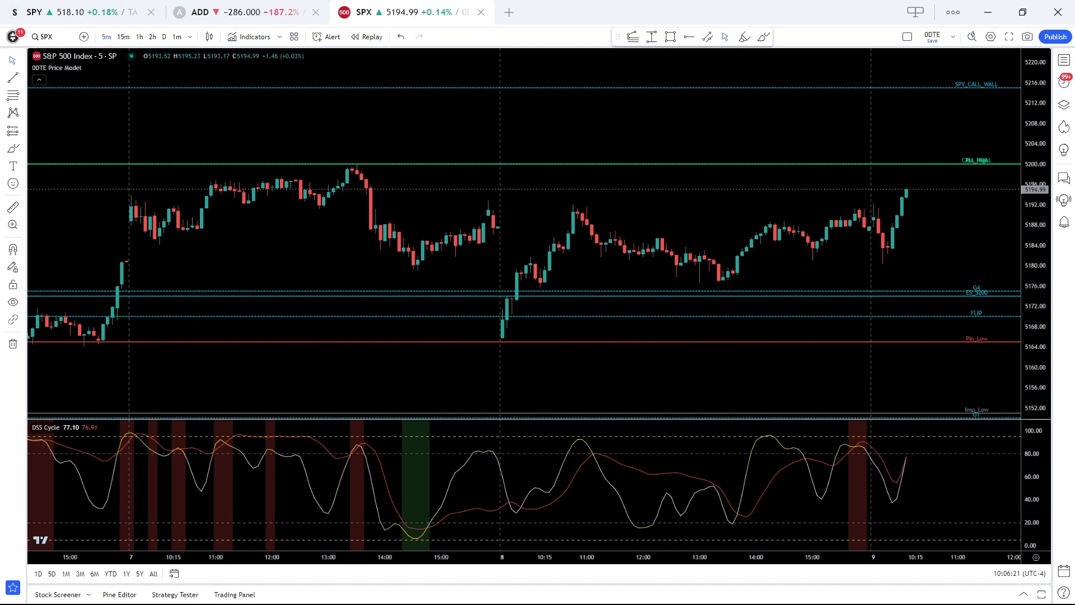
{"action": "mouse_move", "coordinate": [848, 270]}
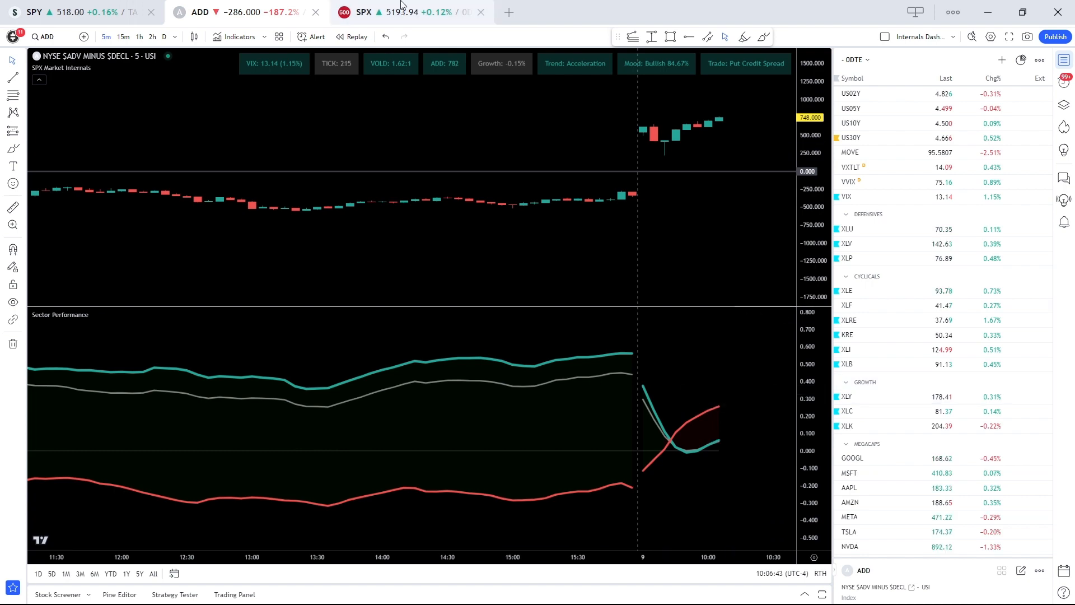
{"action": "left_click", "coordinate": [386, 12]}
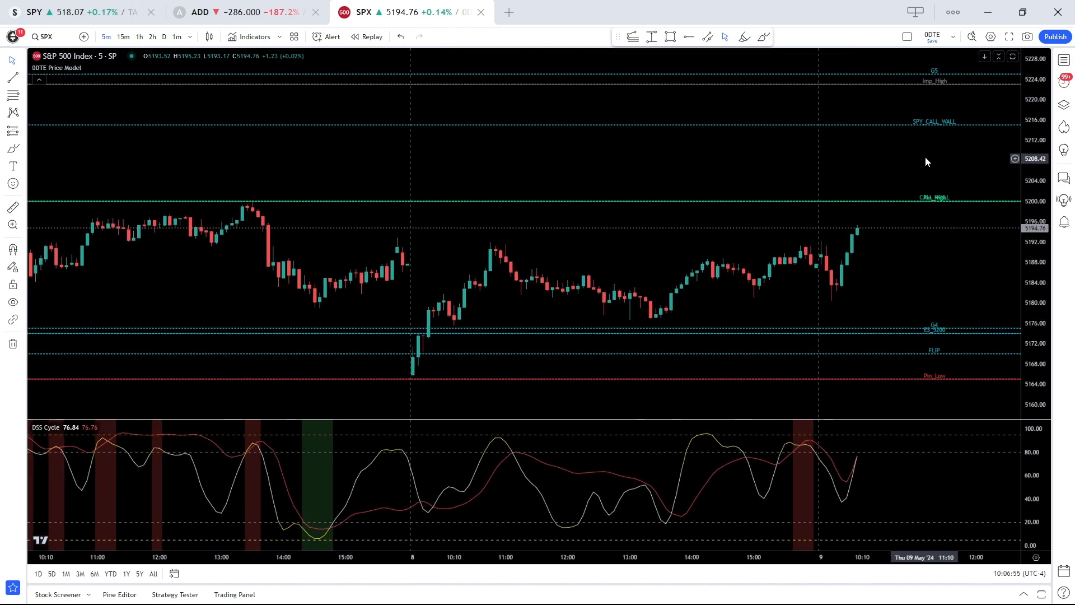
{"action": "mouse_move", "coordinate": [937, 126]}
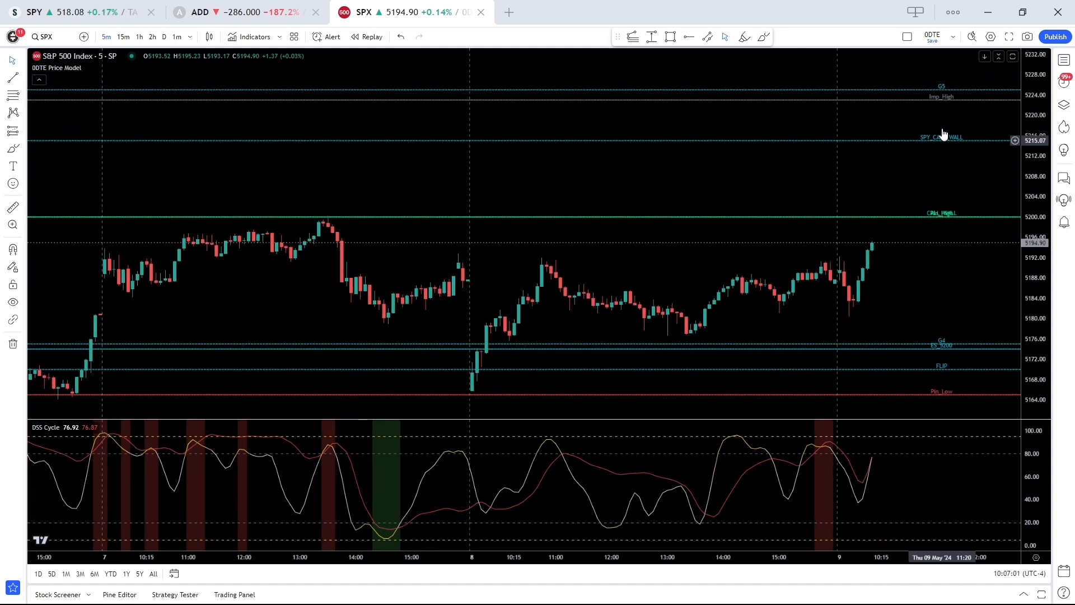
{"action": "mouse_move", "coordinate": [943, 102]}
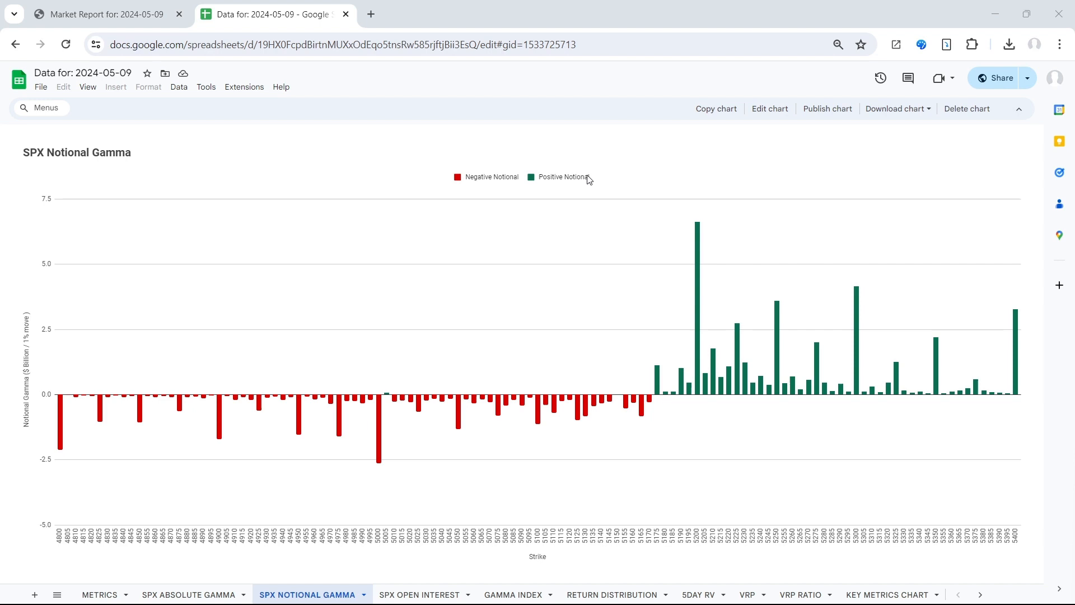
{"action": "mouse_move", "coordinate": [696, 284]}
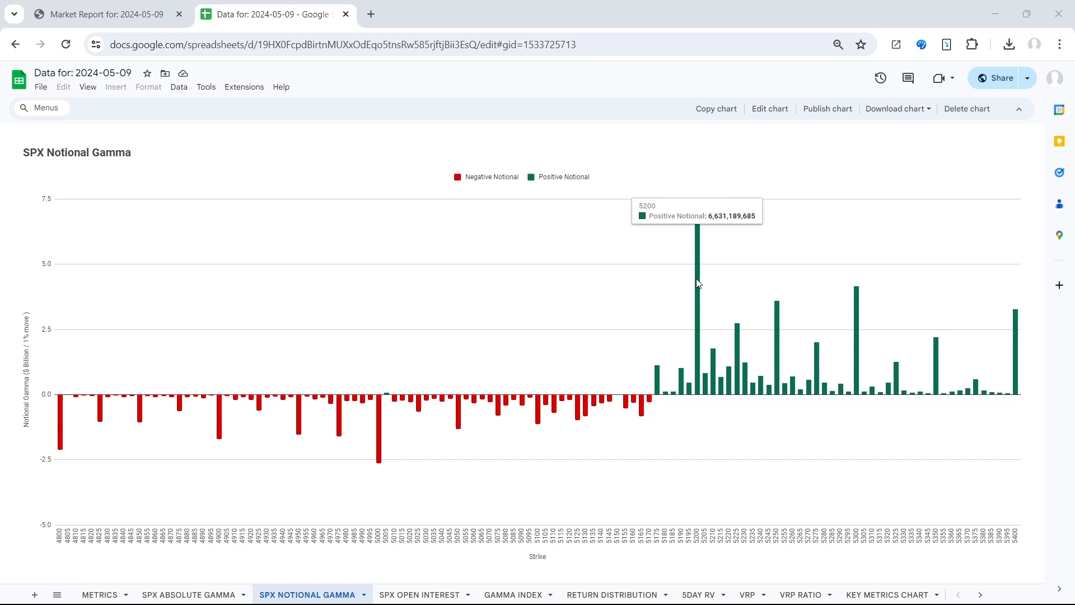
{"action": "mouse_move", "coordinate": [73, 5]}
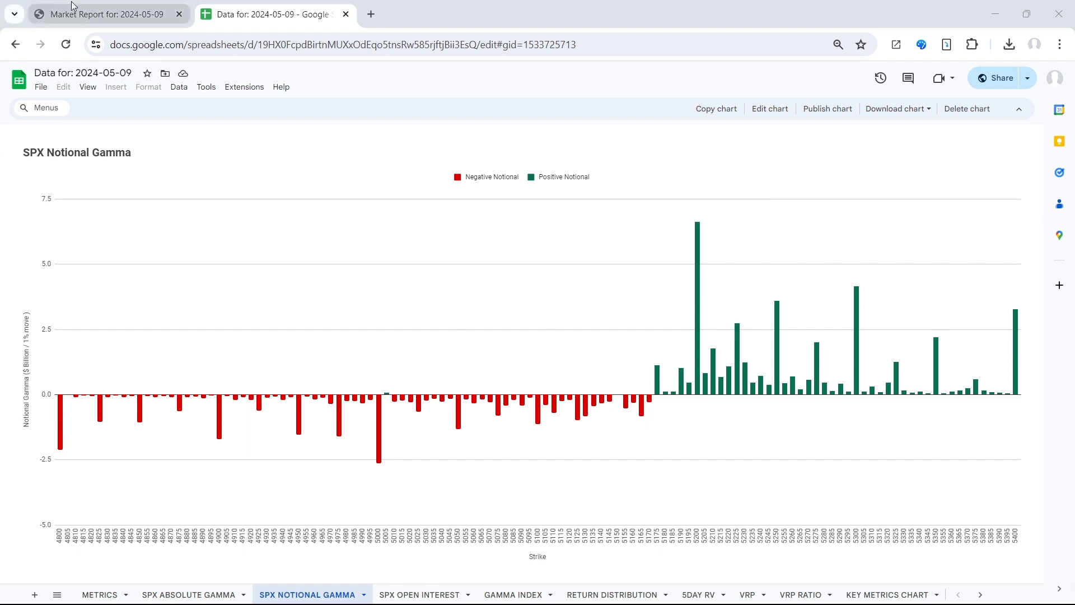
- Switch to the May 9 market report and highlight the 'two days of consolidation below the Call Wall' phrase
{"action": "left_click", "coordinate": [107, 14]}
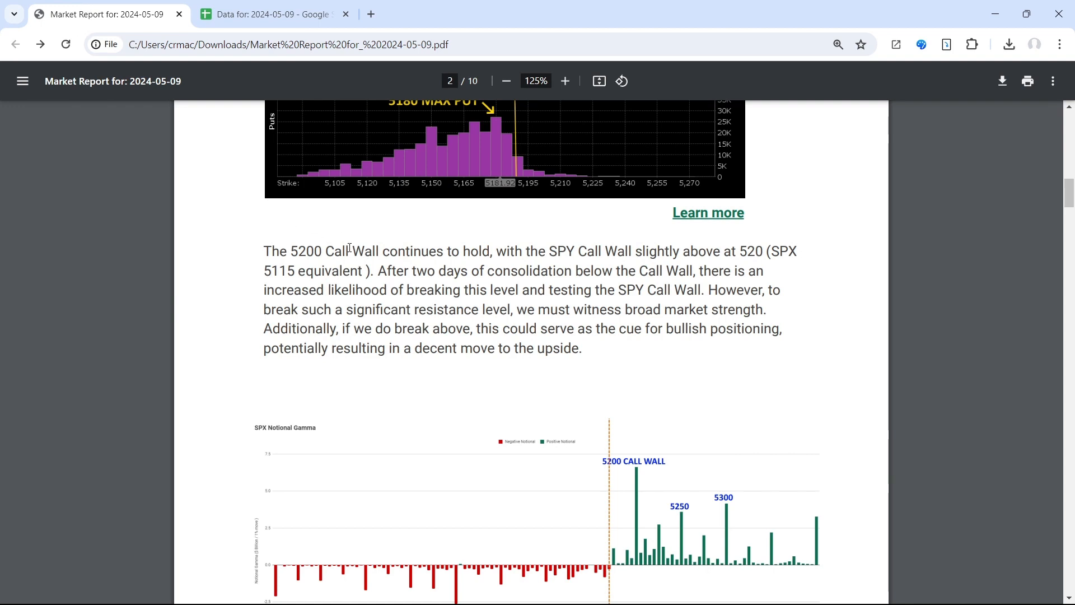
{"action": "left_click_drag", "start_coordinate": [378, 270], "coordinate": [485, 270]}
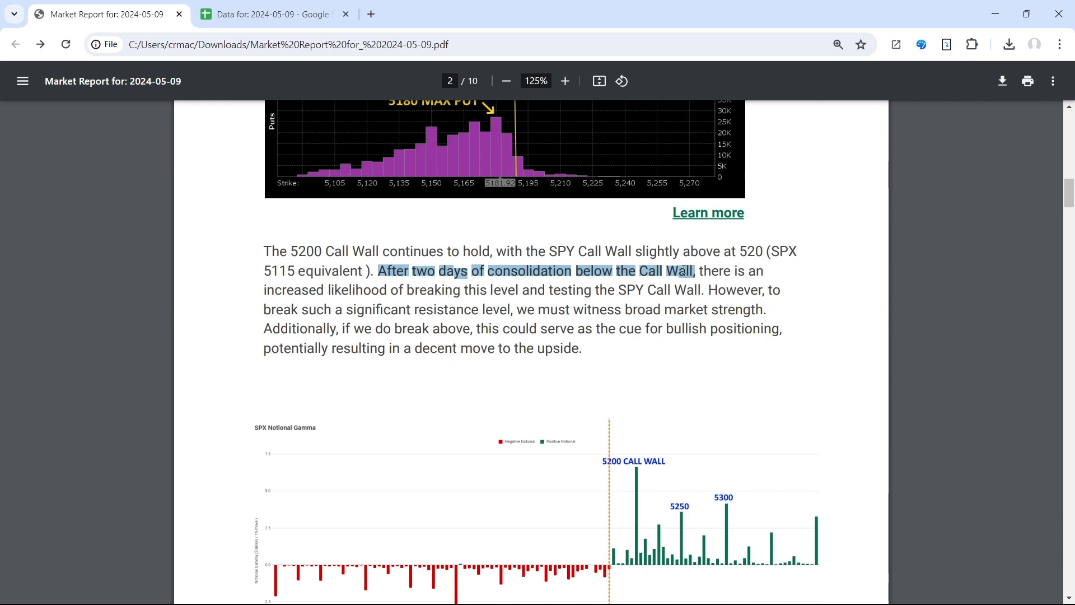
{"action": "mouse_move", "coordinate": [659, 301]}
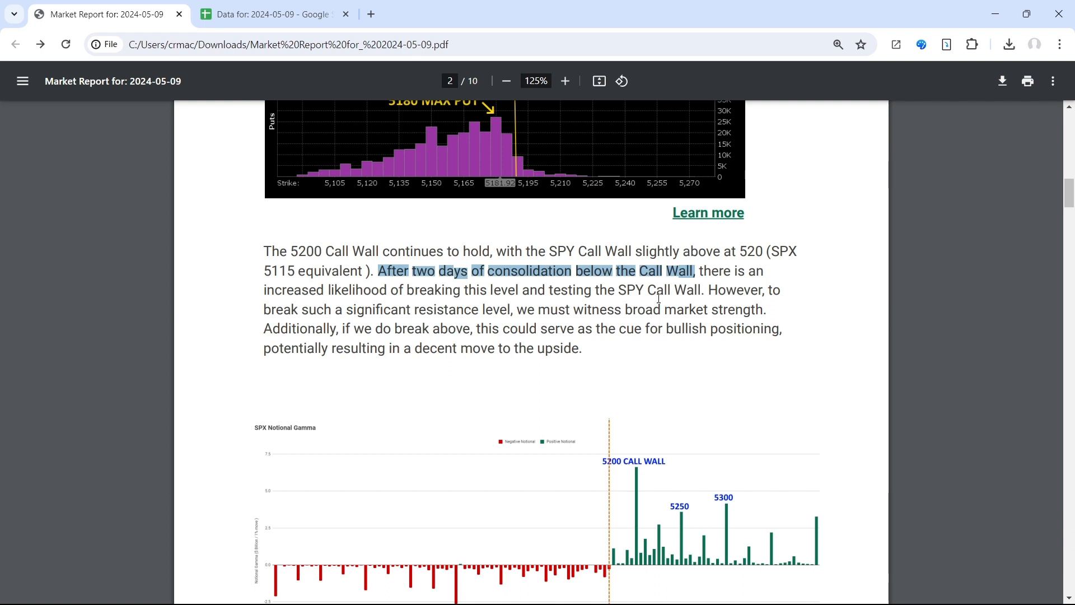
{"action": "mouse_move", "coordinate": [708, 302]}
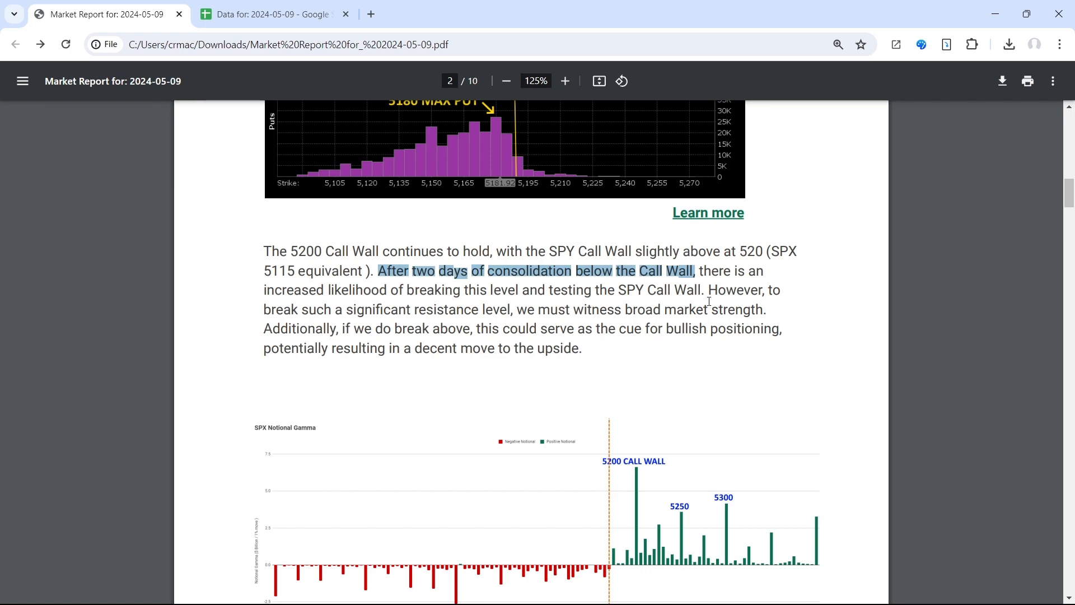
{"action": "mouse_move", "coordinate": [705, 333]}
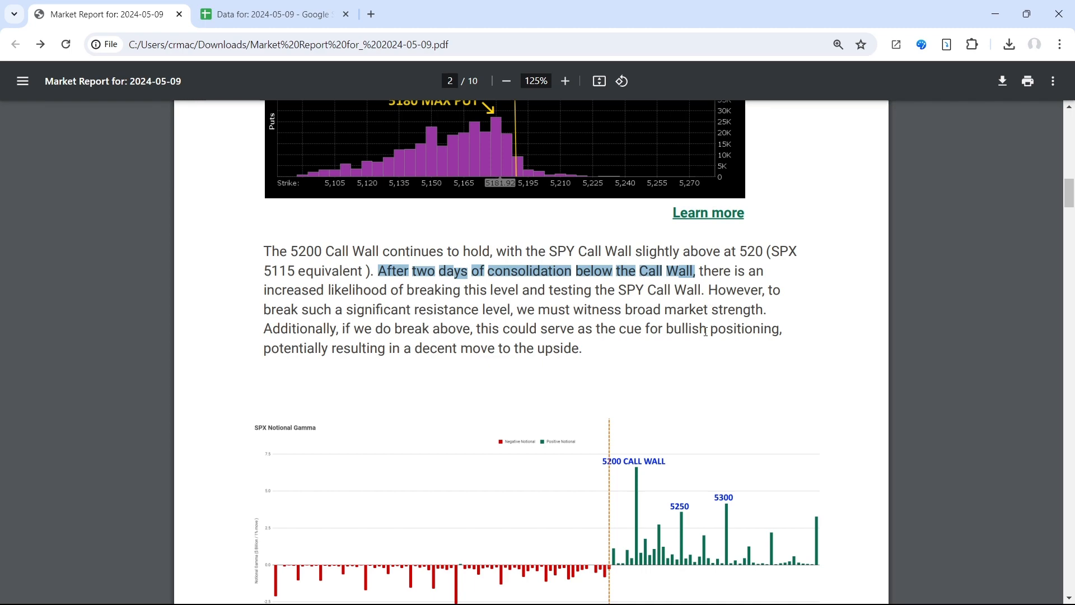
- Scroll the report down to the SPX Notional Gamma chart marking the 5200 Call Wall and 5170 flip
{"action": "scroll", "scroll_direction": "down", "scroll_amount": 3}
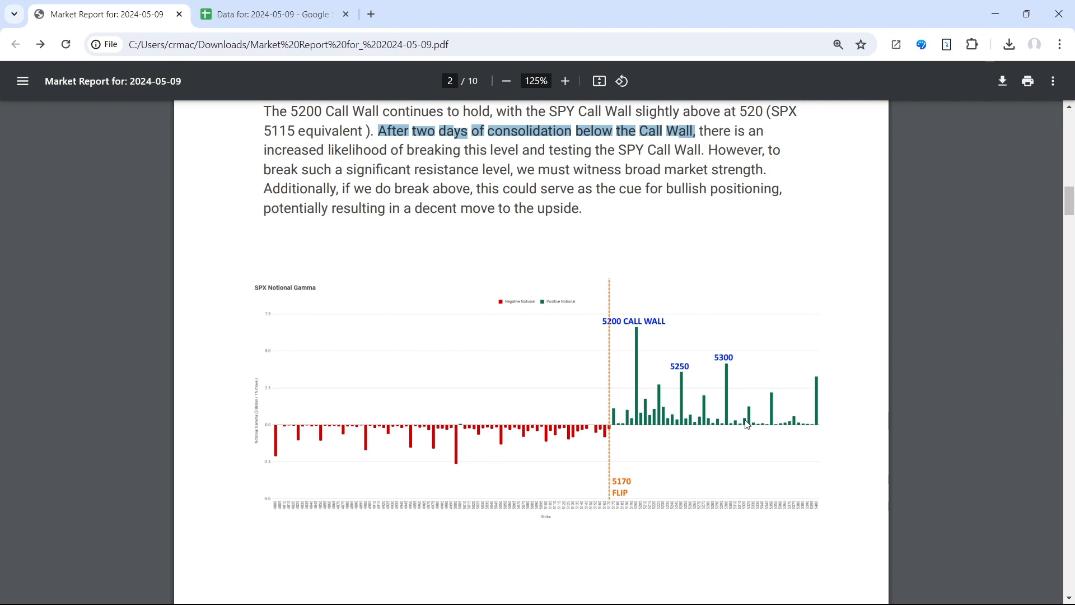
{"action": "mouse_move", "coordinate": [728, 387]}
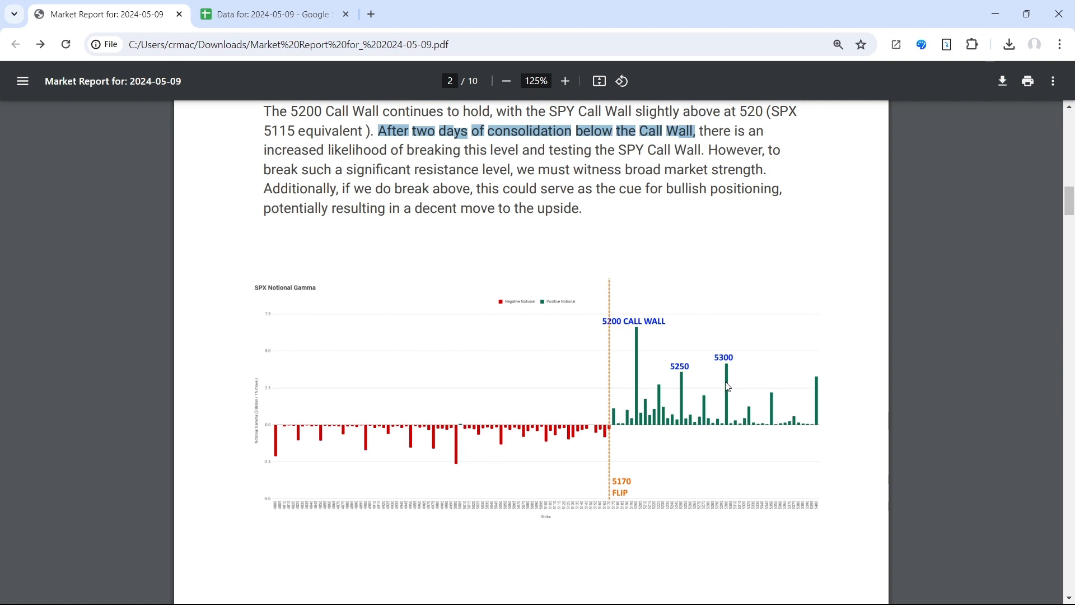